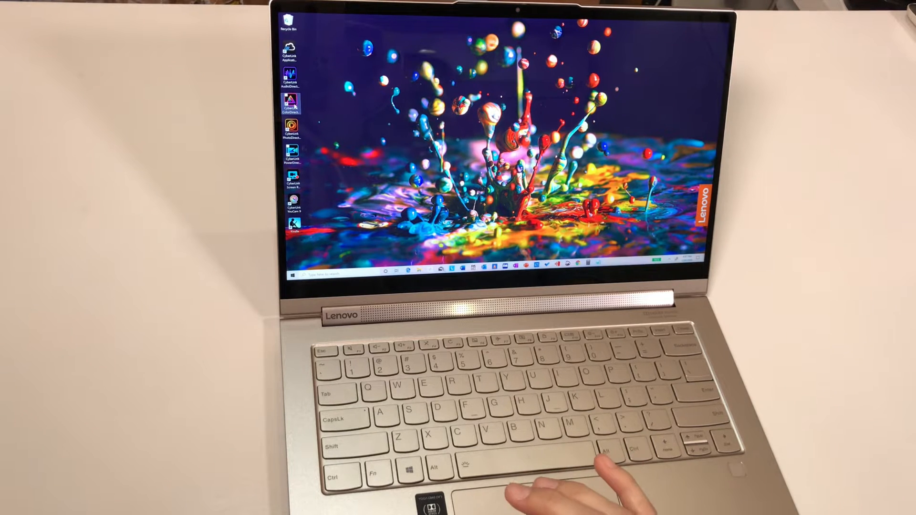
# Launch CyberLink Screen Recorder from its desktop shortcut to show the capture mode options.
pyautogui.doubleClick(291, 105)
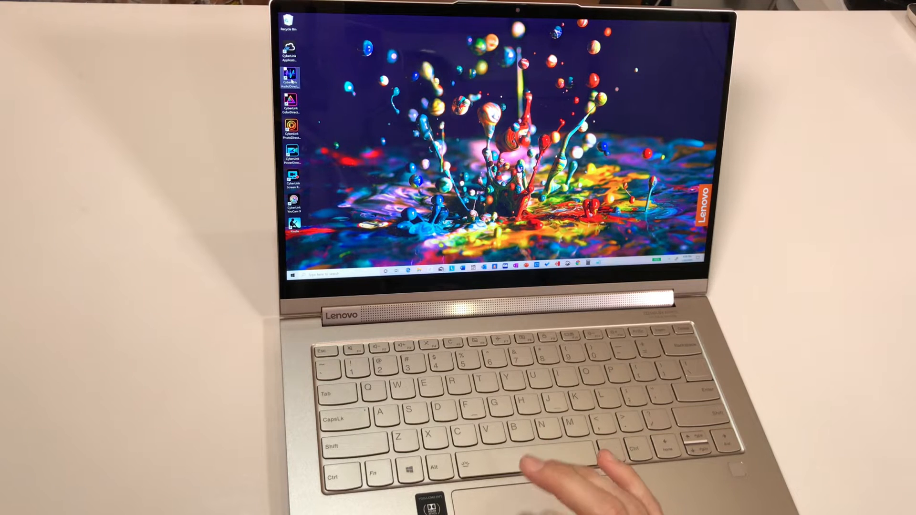
pyautogui.doubleClick(289, 78)
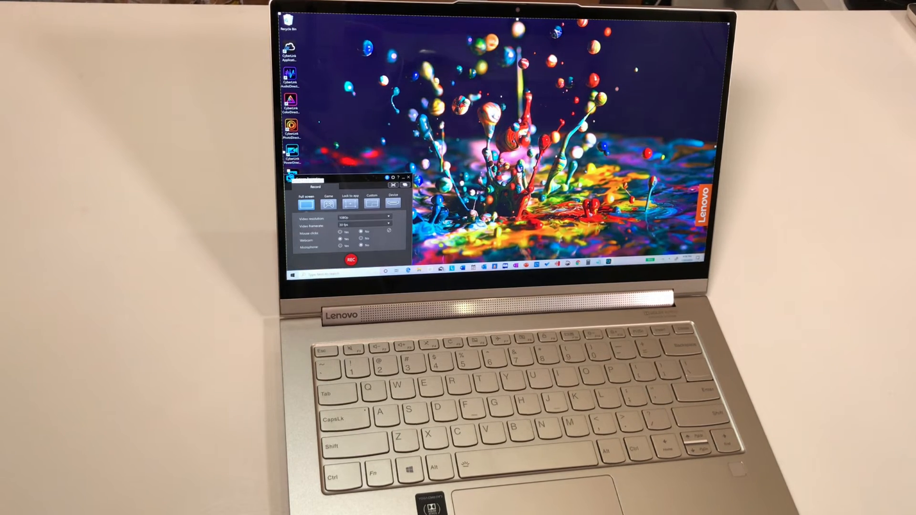
pyautogui.click(409, 178)
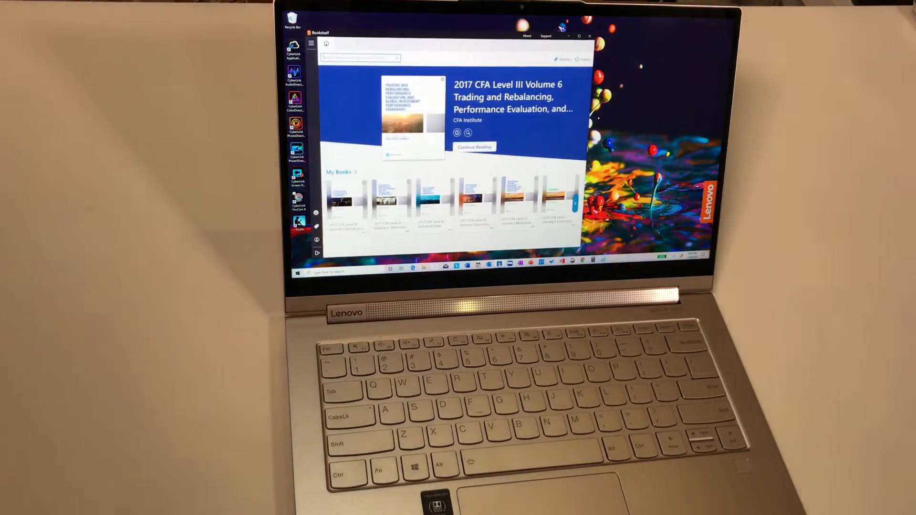
# Open the CFA Level III book and jump to a Table of Contents section.
pyautogui.click(474, 146)
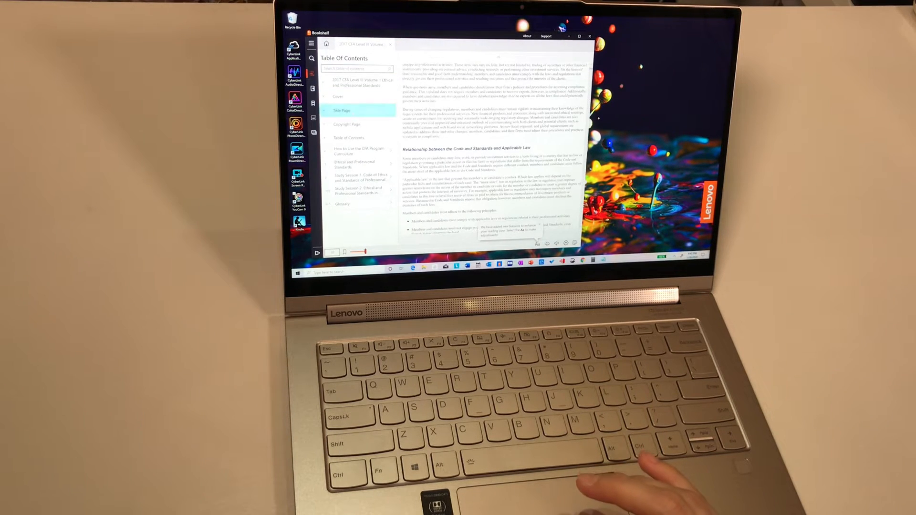
pyautogui.click(349, 138)
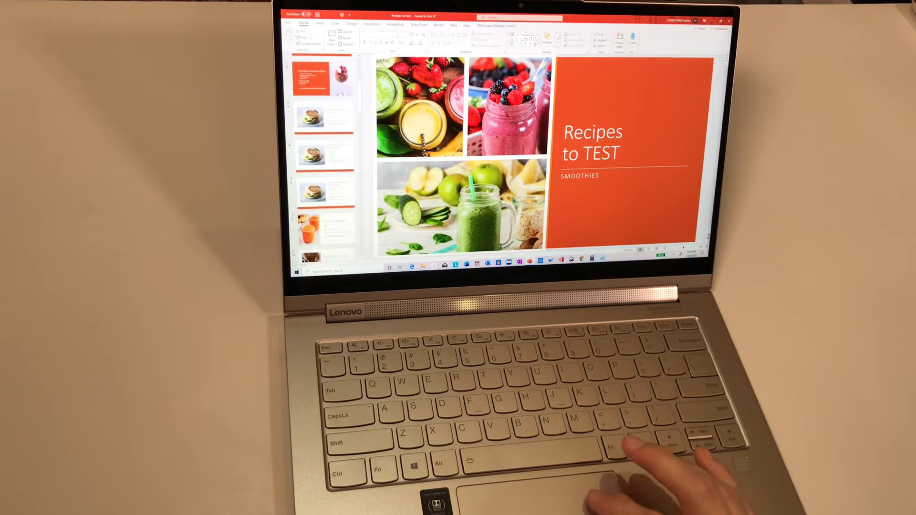
# Scroll the slide thumbnails of the Recipes to test smoothie deck.
pyautogui.scroll(-3)
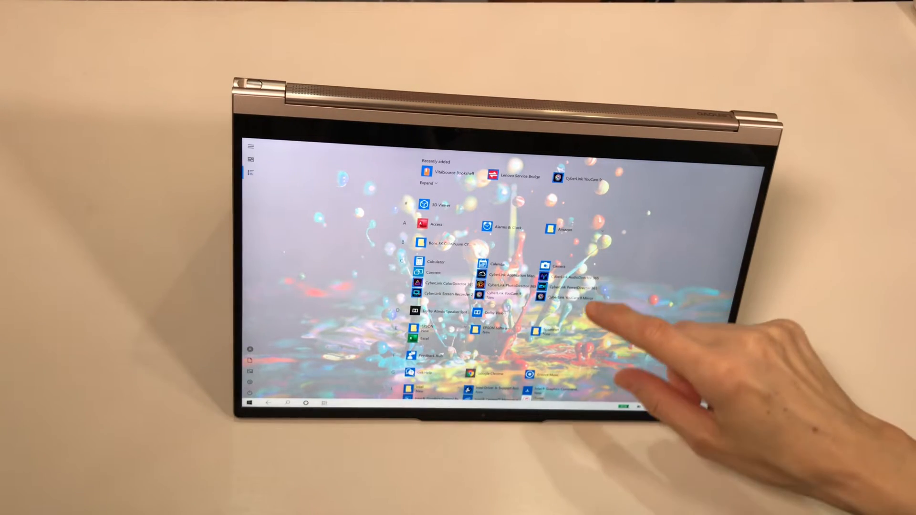
# Swipe through the alphabetical All apps list in tablet mode.
pyautogui.scroll(-3)
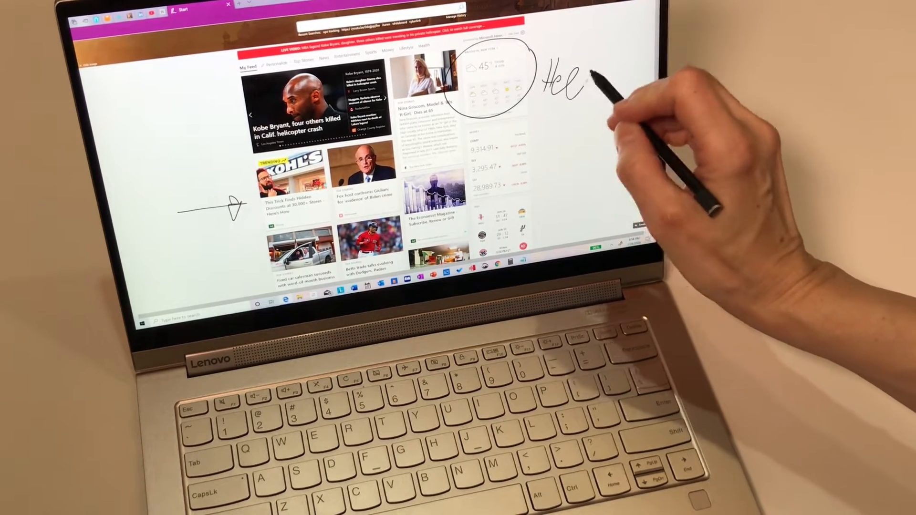
# Handwrite Hello beside the circled weather widget and another word below it.
pyautogui.moveTo(572, 88); pyautogui.dragTo(590, 143)
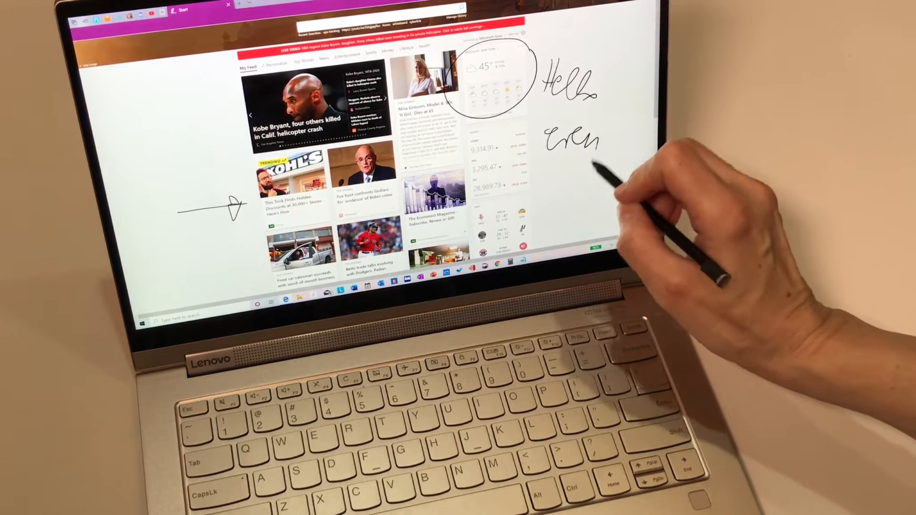
pyautogui.moveTo(578, 140); pyautogui.dragTo(614, 149)
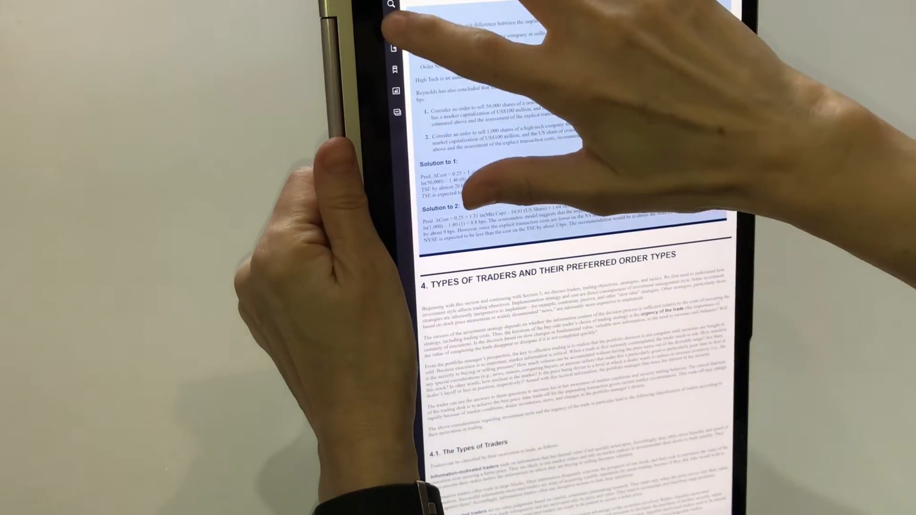
# Page through the CFA book in portrait to section 5.2 Objectives in Trading.
pyautogui.click(398, 30)
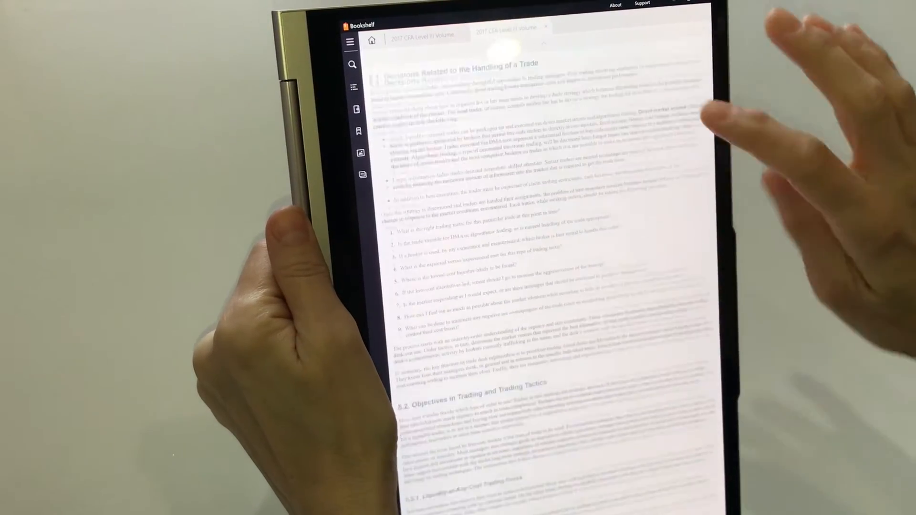
pyautogui.scroll(-3)
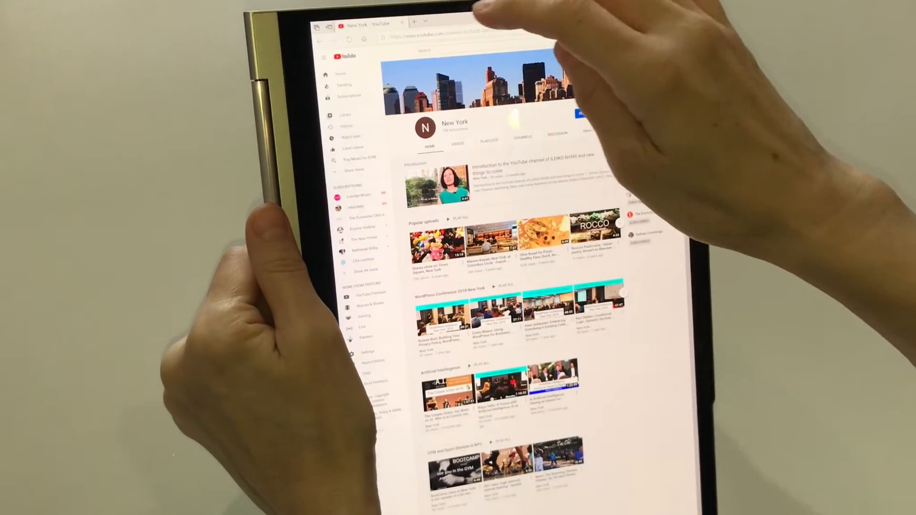
# Switch from YouTube to PowerPoint's Home screen with its Recent presentations list.
pyautogui.click(414, 23)
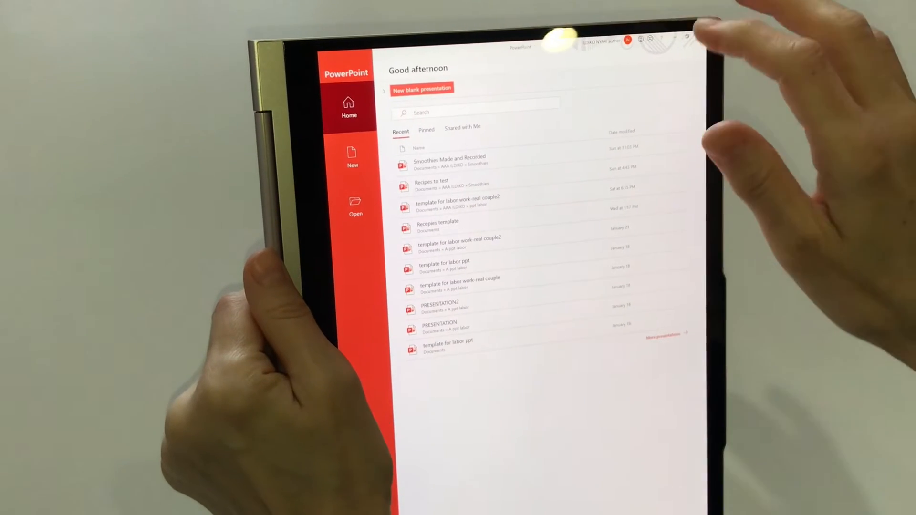
pyautogui.click(448, 161)
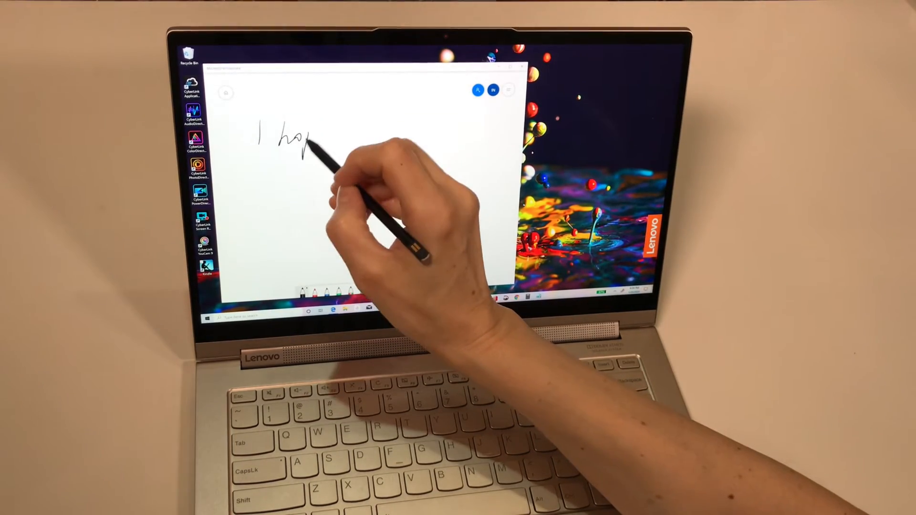
# Handwrite 'I hope you enjoyed this Lenovo Yoga introduction' across three lines.
pyautogui.moveTo(310, 141); pyautogui.dragTo(367, 143)
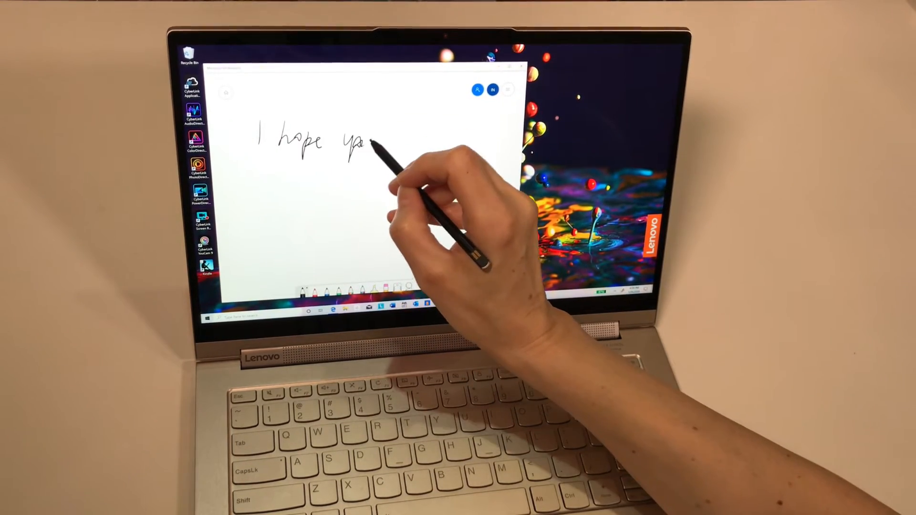
pyautogui.moveTo(368, 140); pyautogui.dragTo(426, 143)
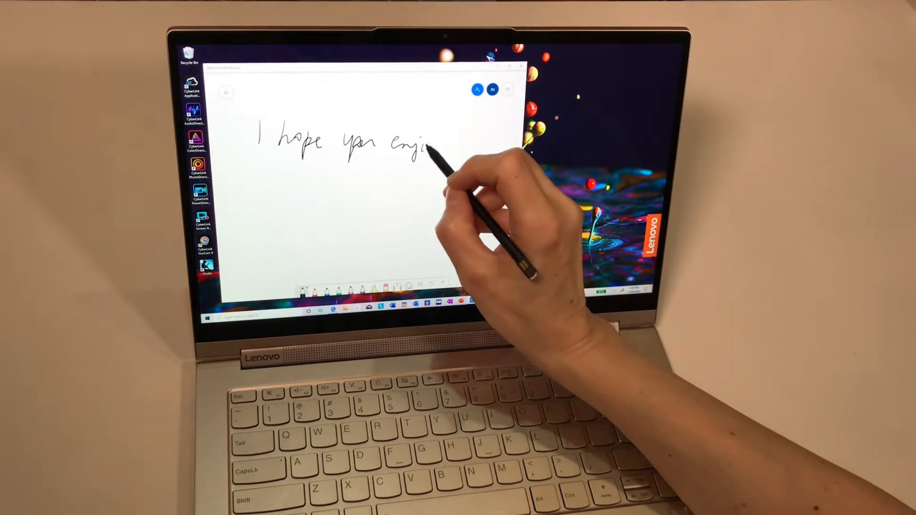
pyautogui.moveTo(426, 146); pyautogui.dragTo(467, 146)
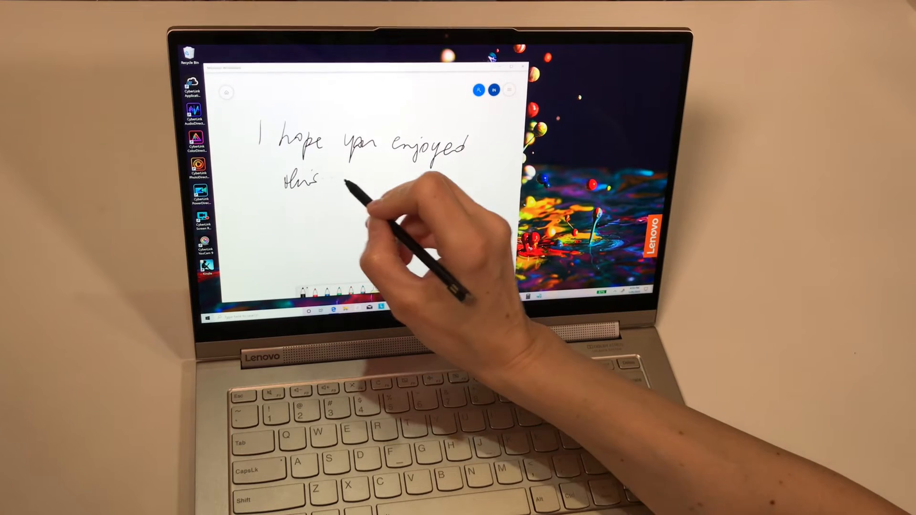
pyautogui.moveTo(333, 181); pyautogui.dragTo(371, 187)
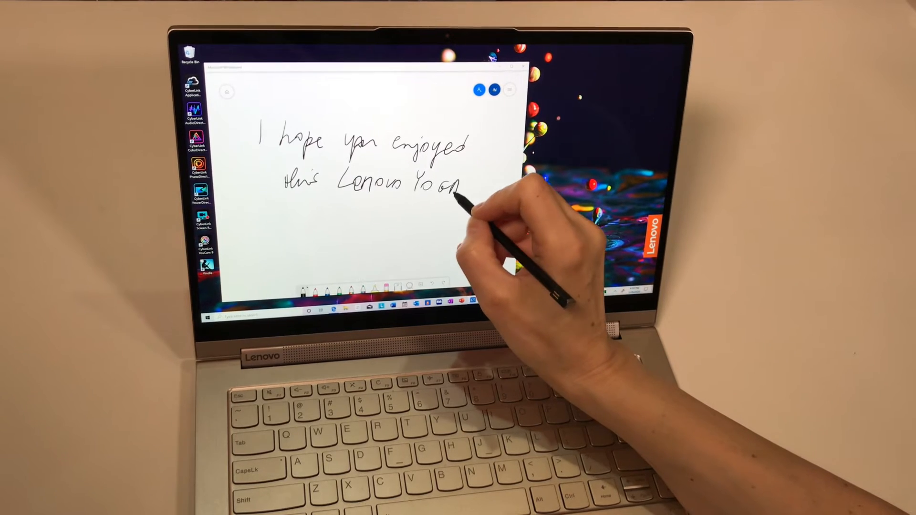
pyautogui.moveTo(461, 187); pyautogui.dragTo(327, 208)
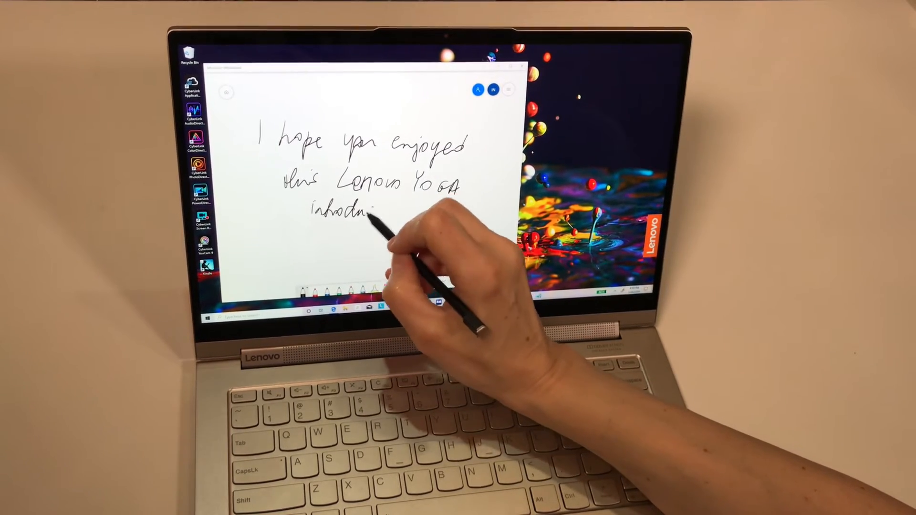
pyautogui.moveTo(368, 219); pyautogui.dragTo(403, 219)
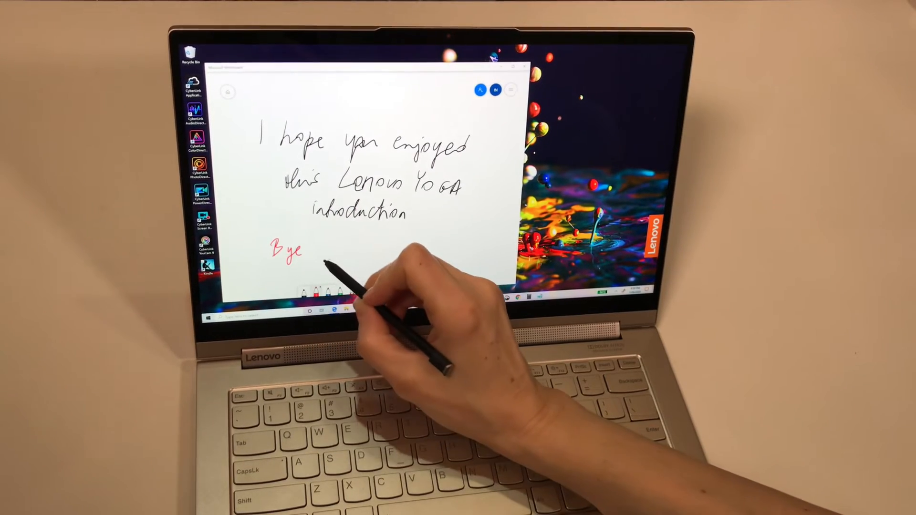
# Write 'Bye now' in red, then clear the board from the whiteboard settings.
pyautogui.moveTo(315, 251); pyautogui.dragTo(356, 251)
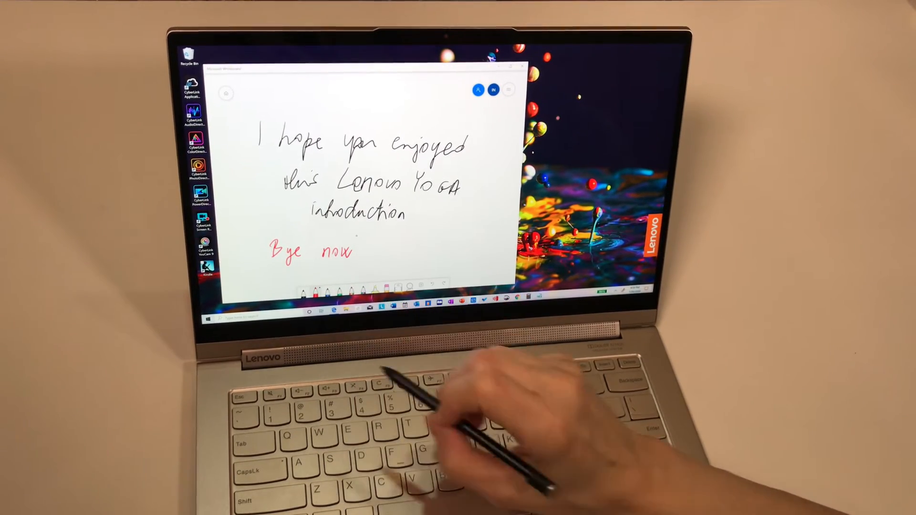
pyautogui.moveTo(447, 216); pyautogui.dragTo(464, 257)
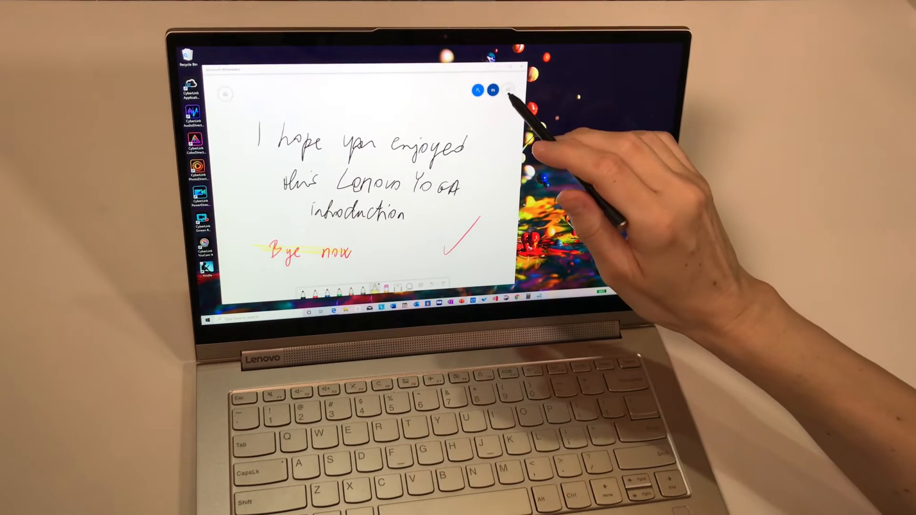
pyautogui.click(509, 90)
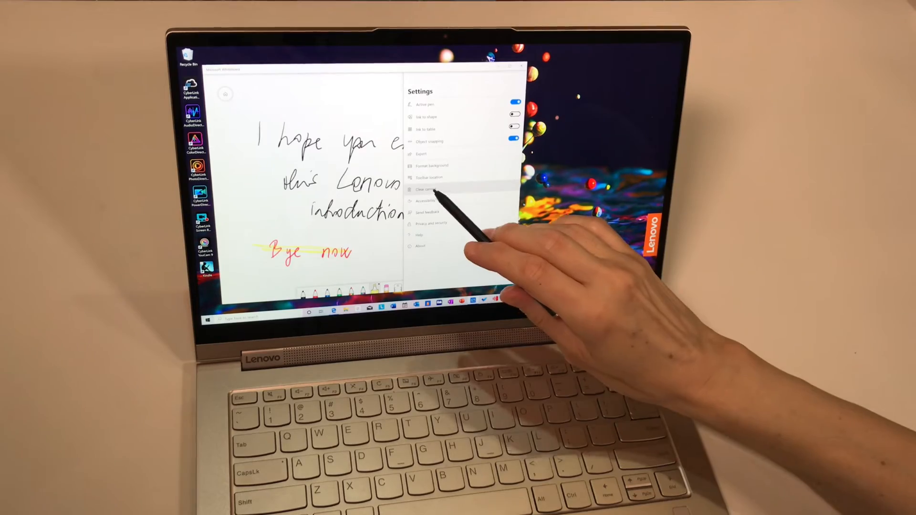
pyautogui.click(425, 188)
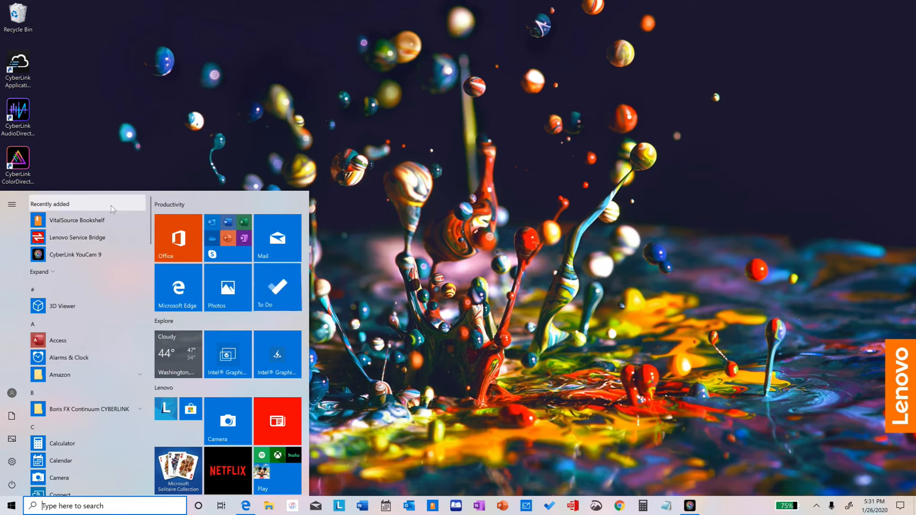
# Open Bookshelf to section 2.1 The Fund Sponsor's Perspective, then close the reader.
pyautogui.click(77, 220)
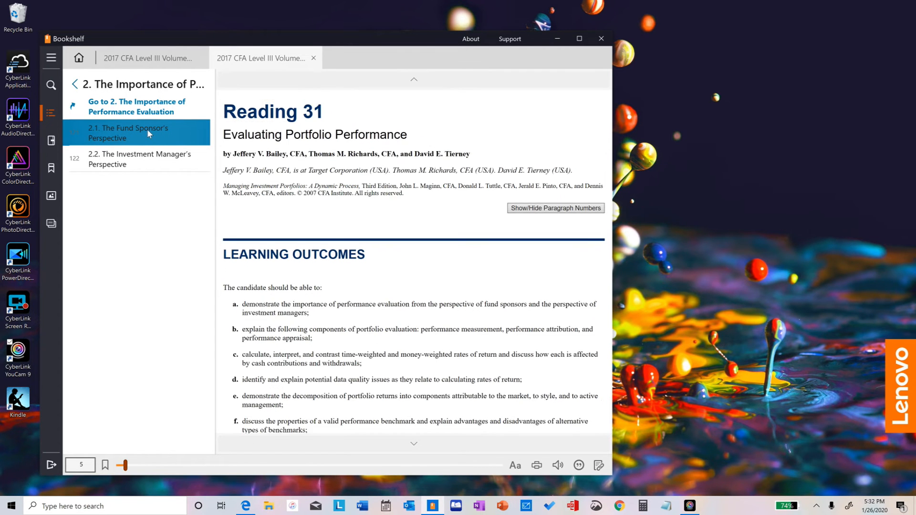
pyautogui.click(128, 132)
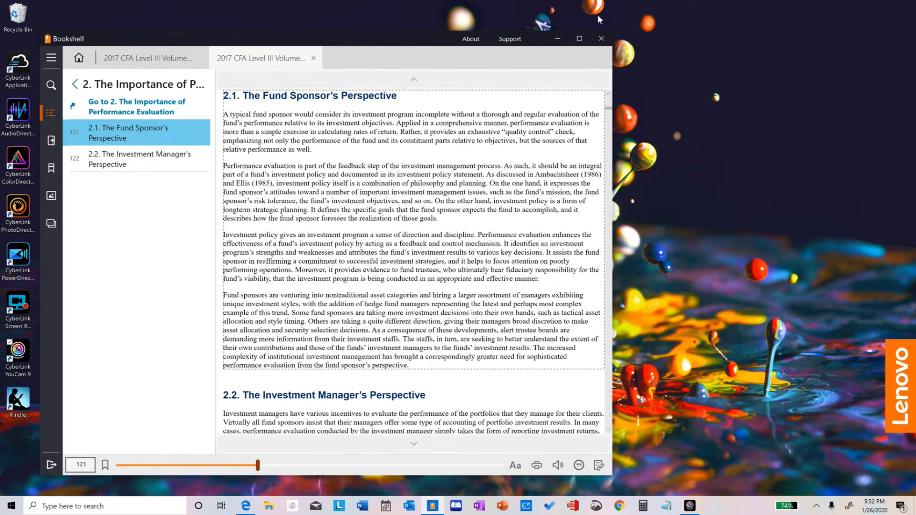
pyautogui.click(601, 39)
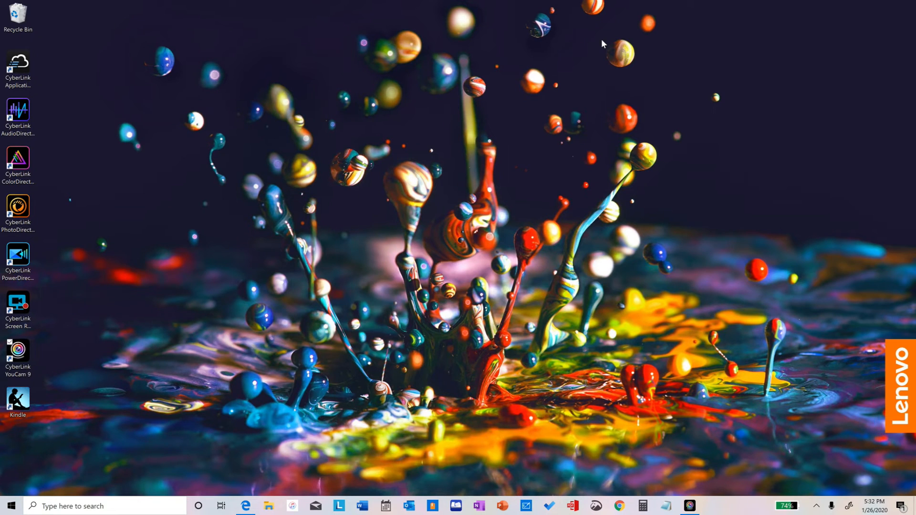